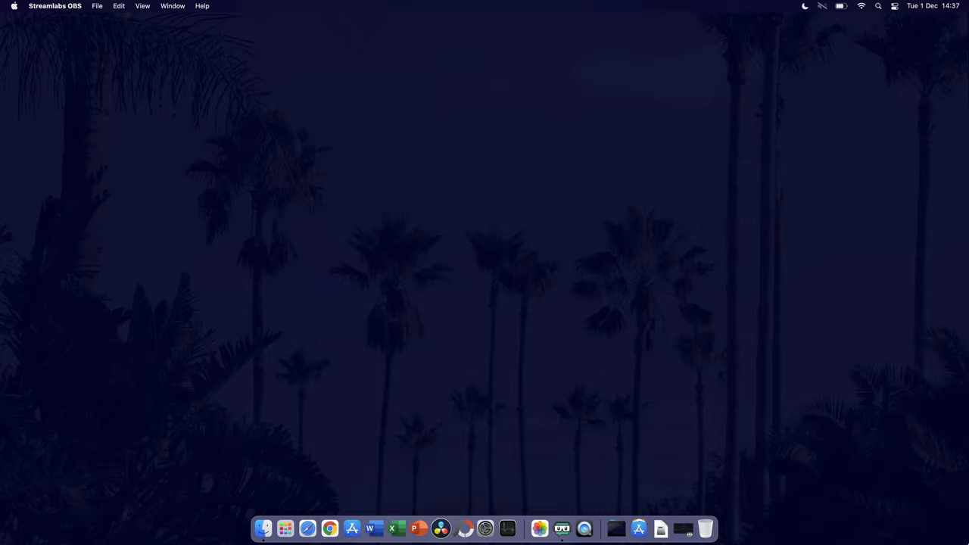
Launch System Preferences from the Apple menu on the Finder desktop
click(263, 528)
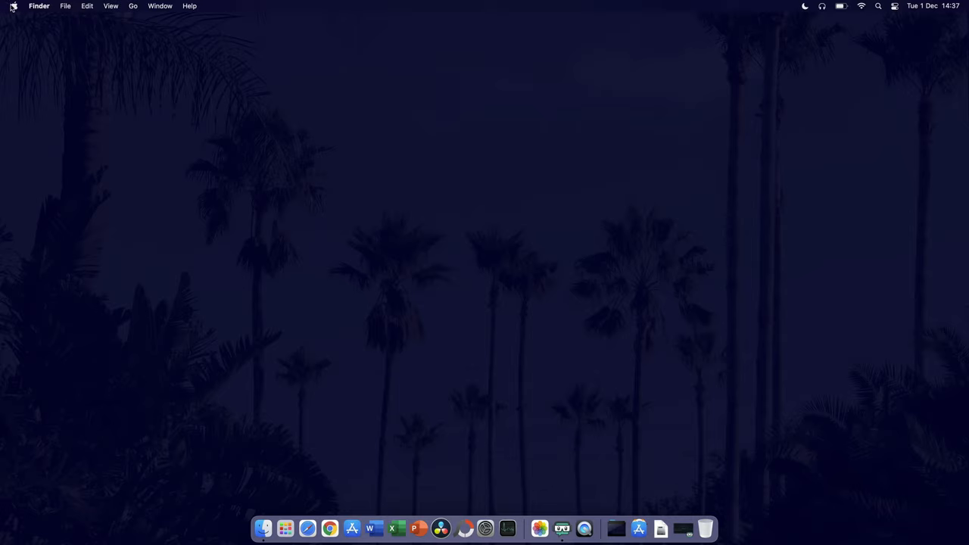
click(13, 6)
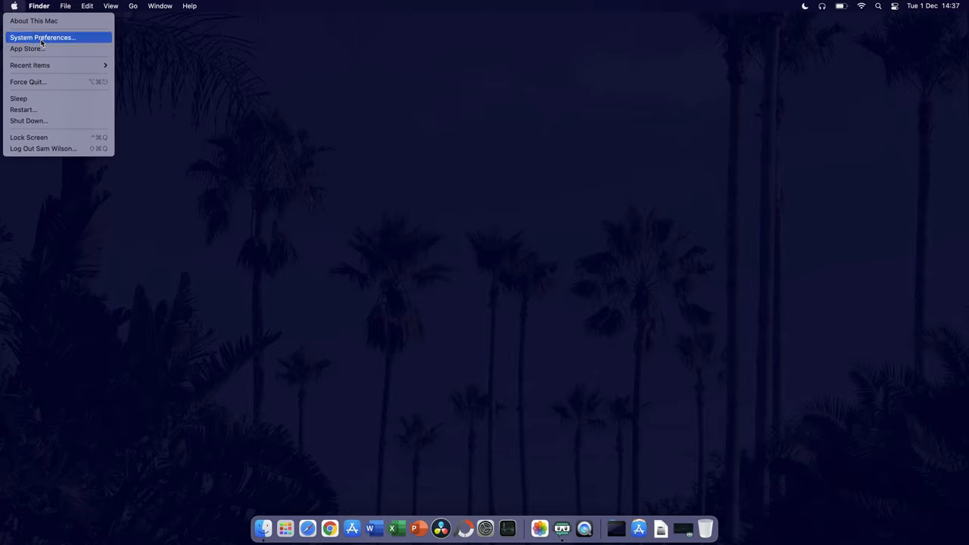
click(43, 37)
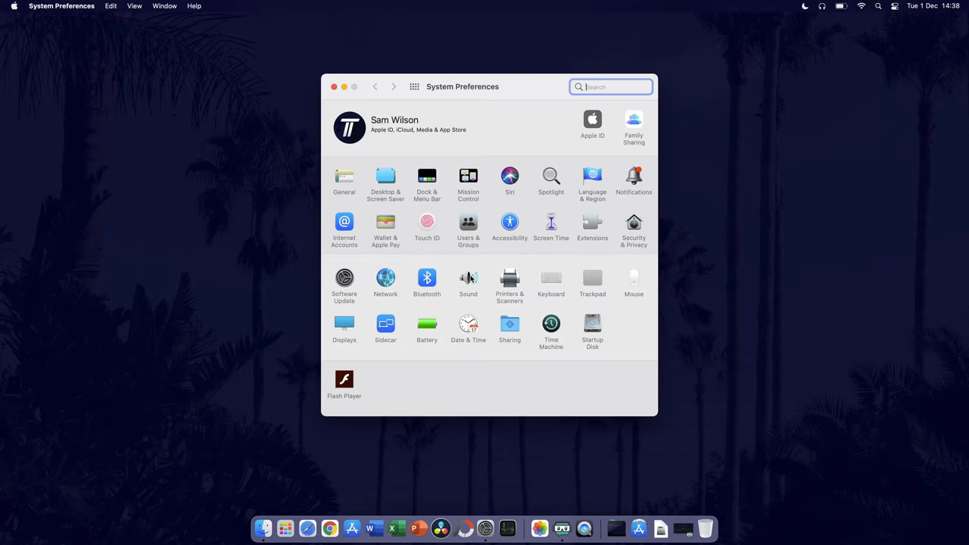
Select External Headphones as the output device in the Sound pane's Output tab
click(468, 278)
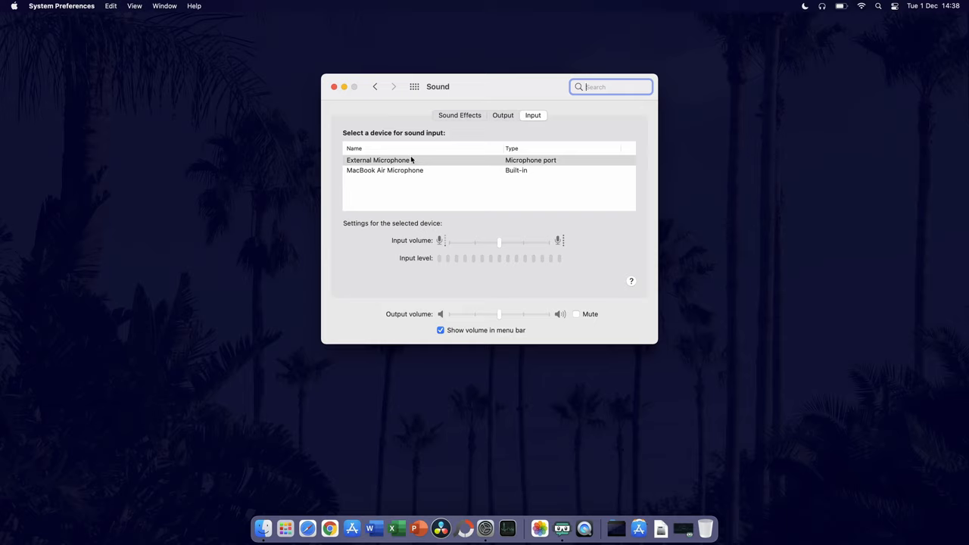
click(503, 115)
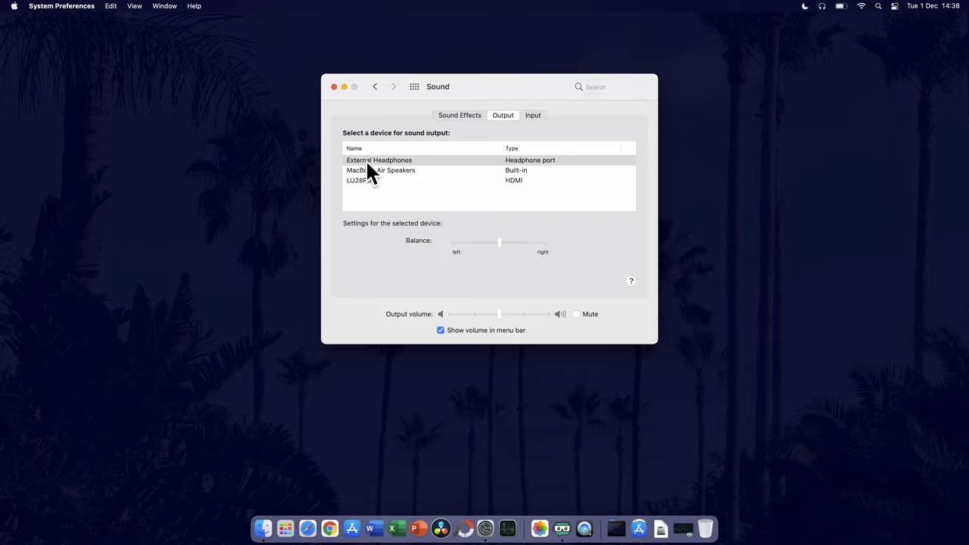
click(379, 159)
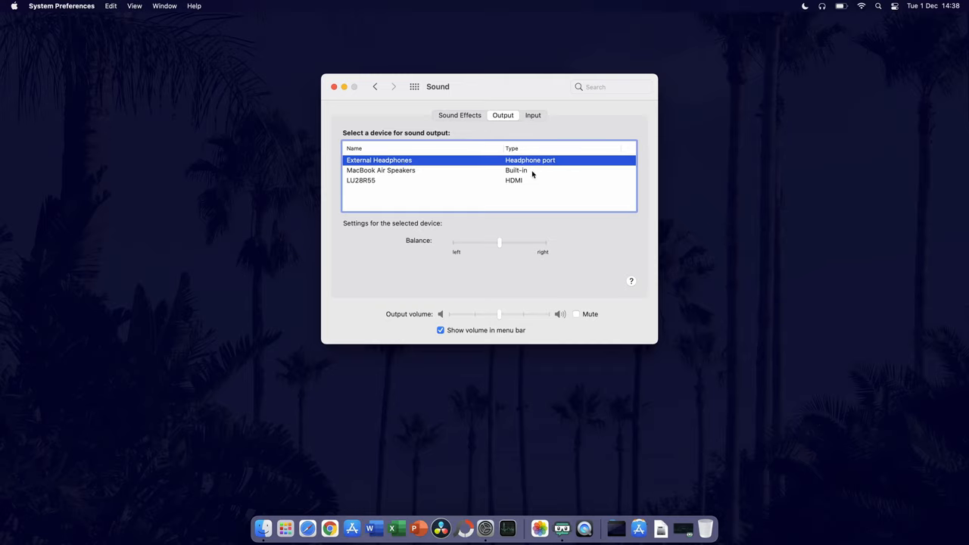
mouse_move(509, 253)
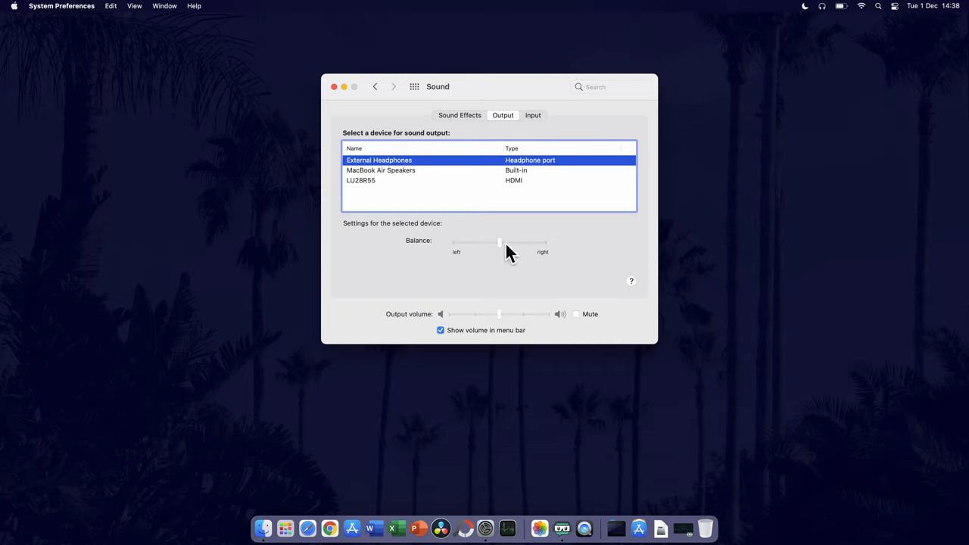
mouse_move(527, 312)
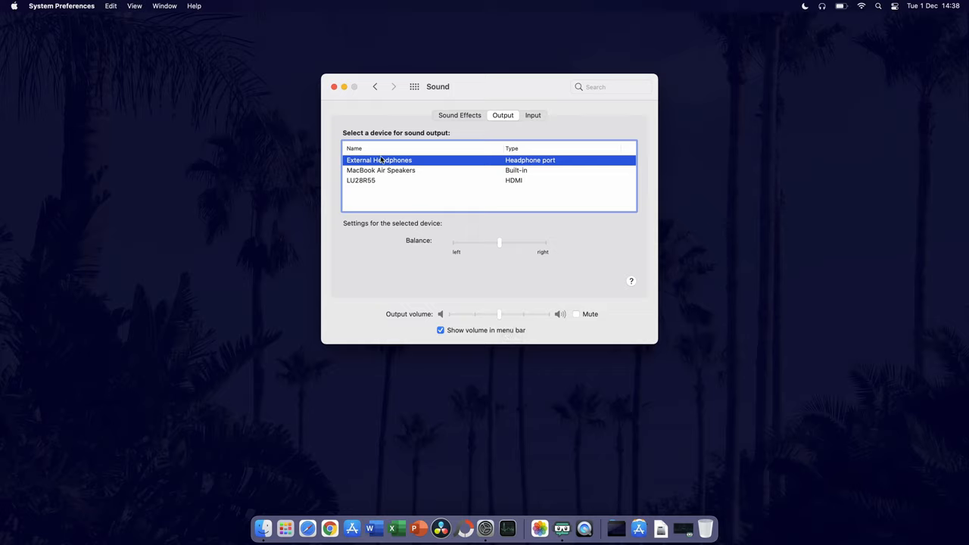
mouse_move(367, 105)
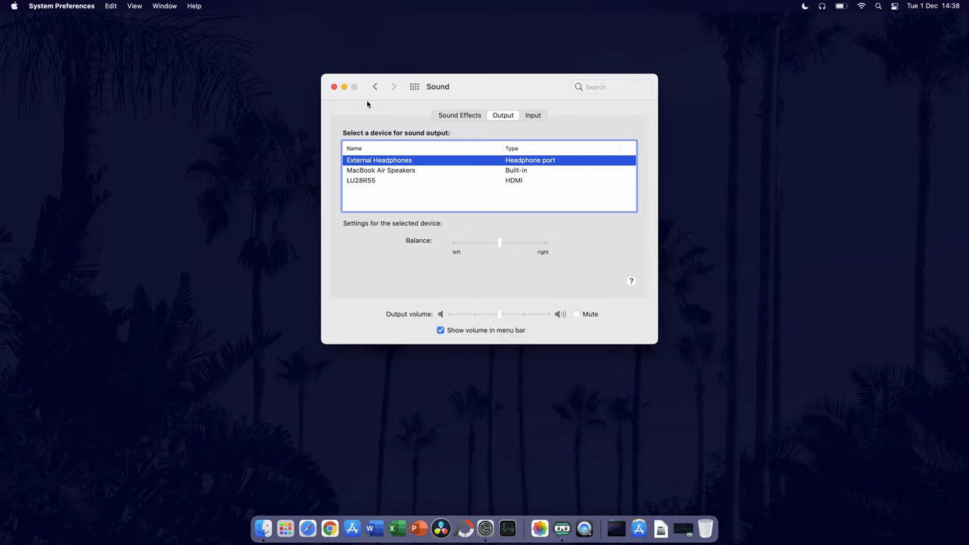
Scroll through the App Store's 'equalizer' search results, leaving the desktop clear of windows
click(334, 87)
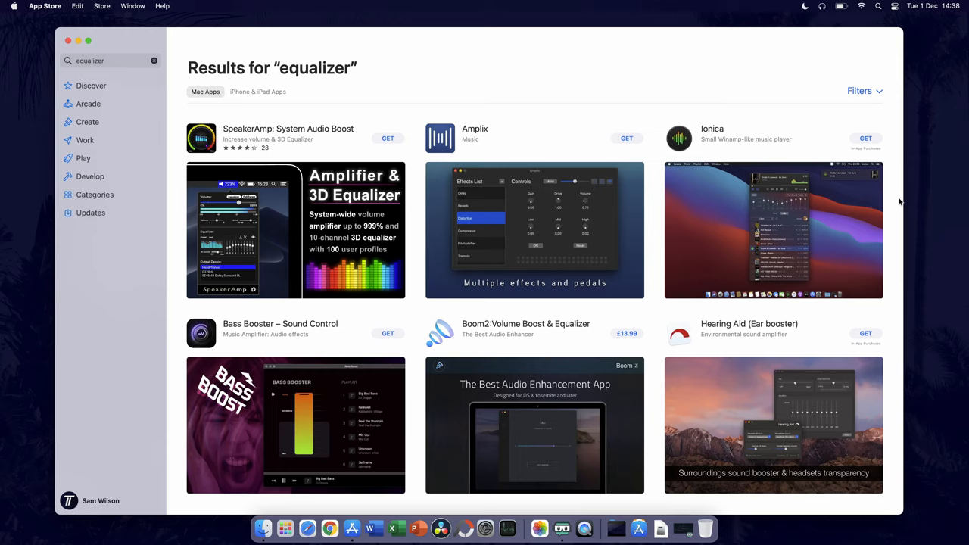
scroll(down, 3)
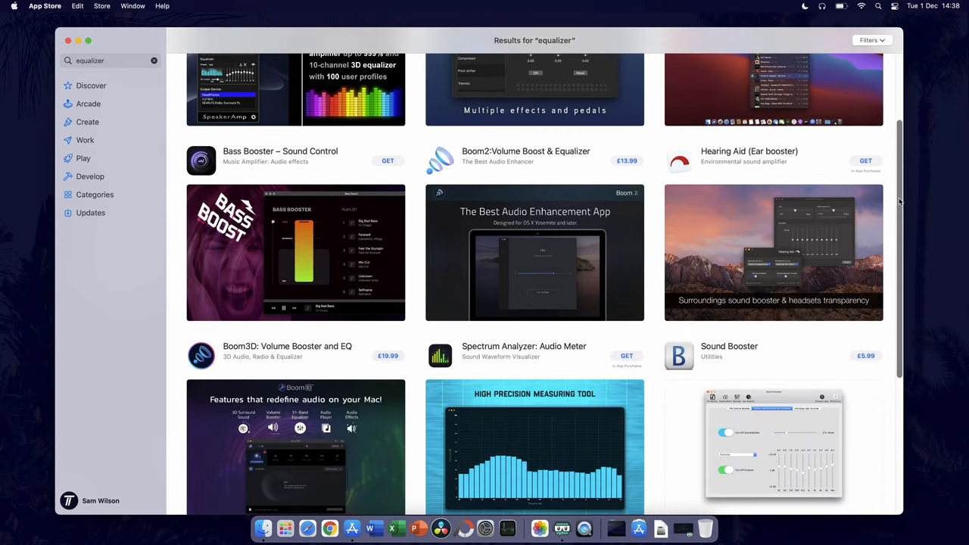
scroll(down, 3)
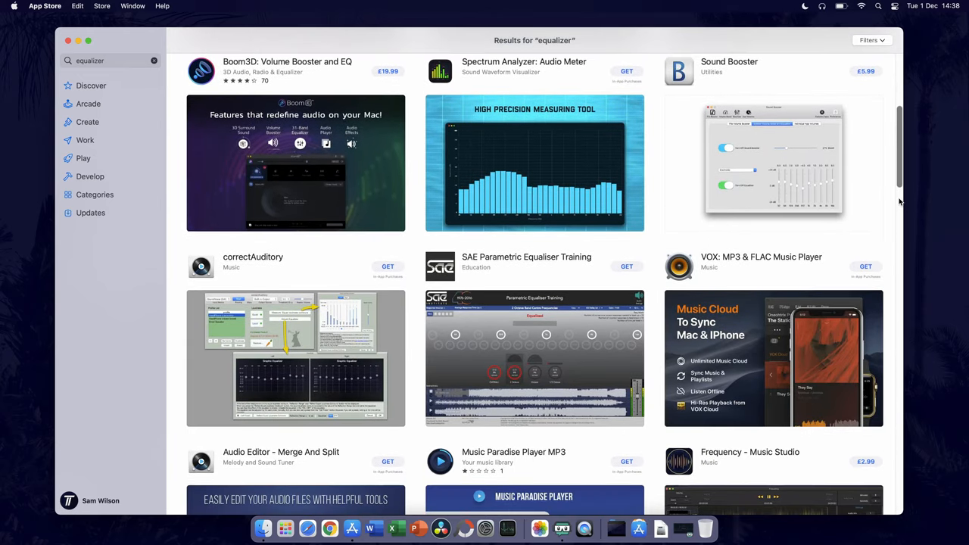
scroll(down, 3)
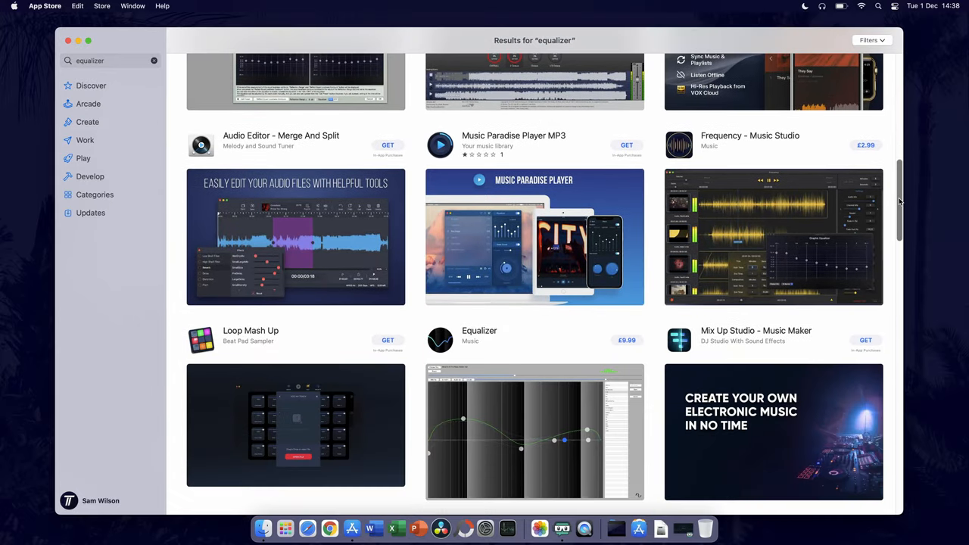
scroll(up, 3)
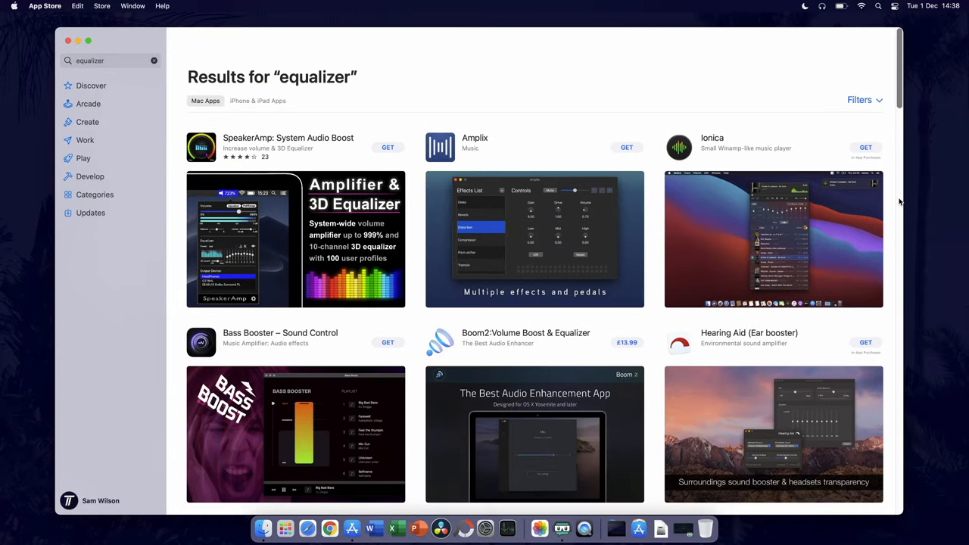
click(68, 40)
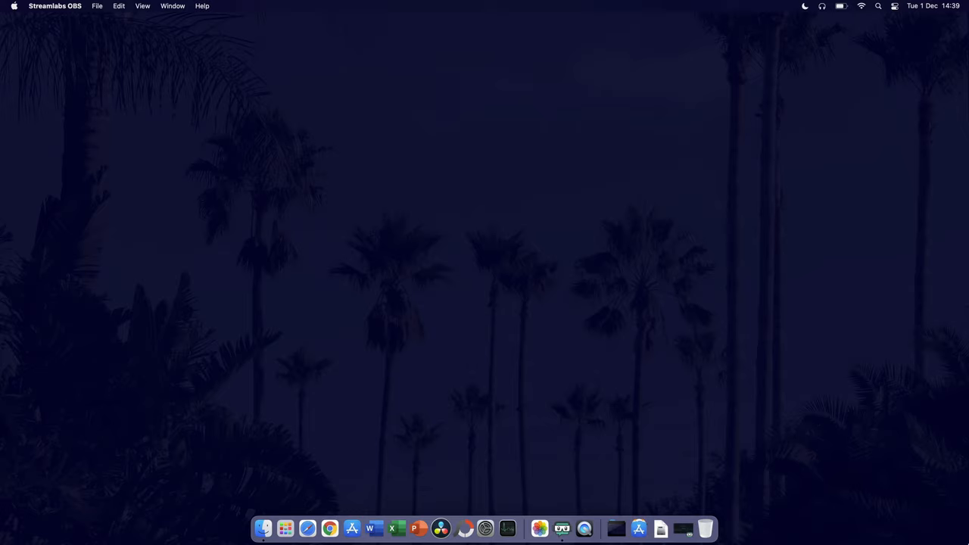
Reopen System Preferences from the Apple menu on the Finder desktop
click(312, 196)
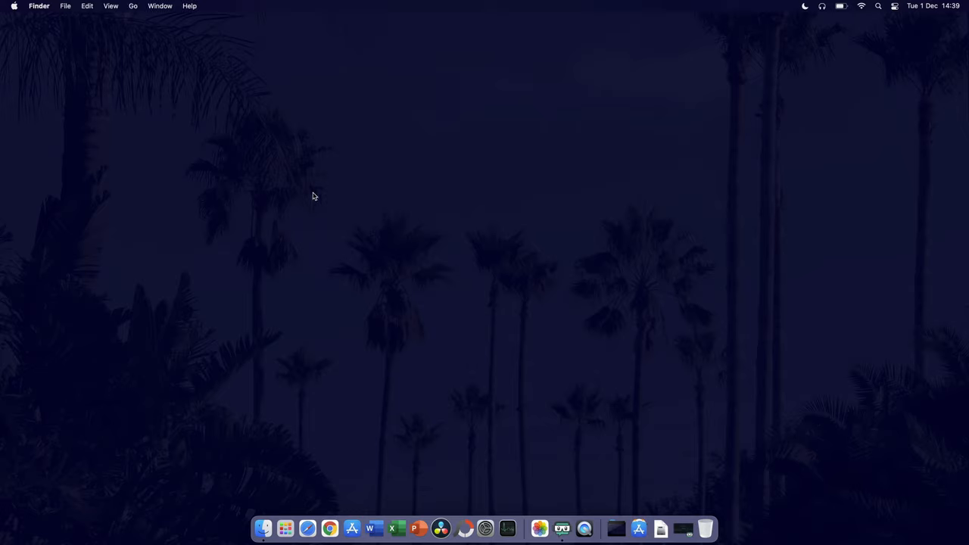
click(13, 6)
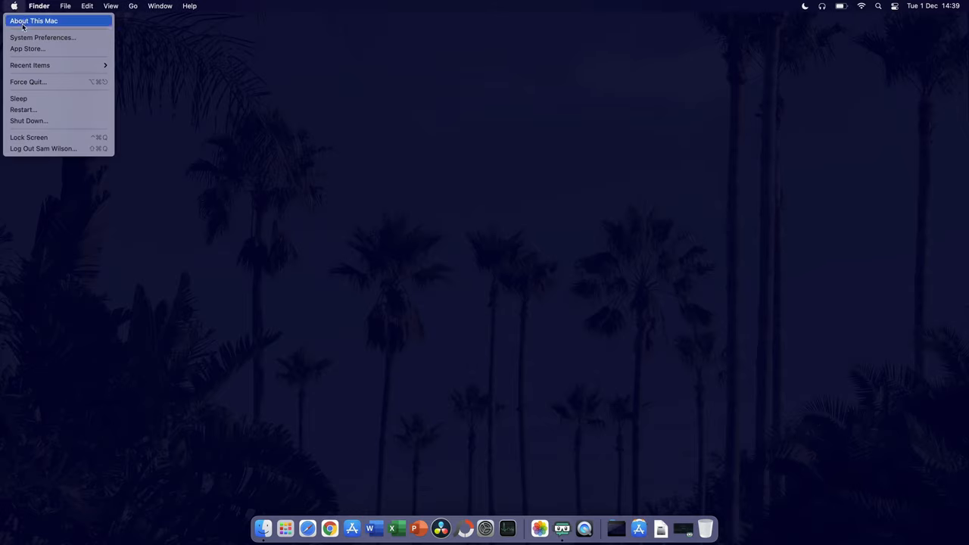
click(42, 37)
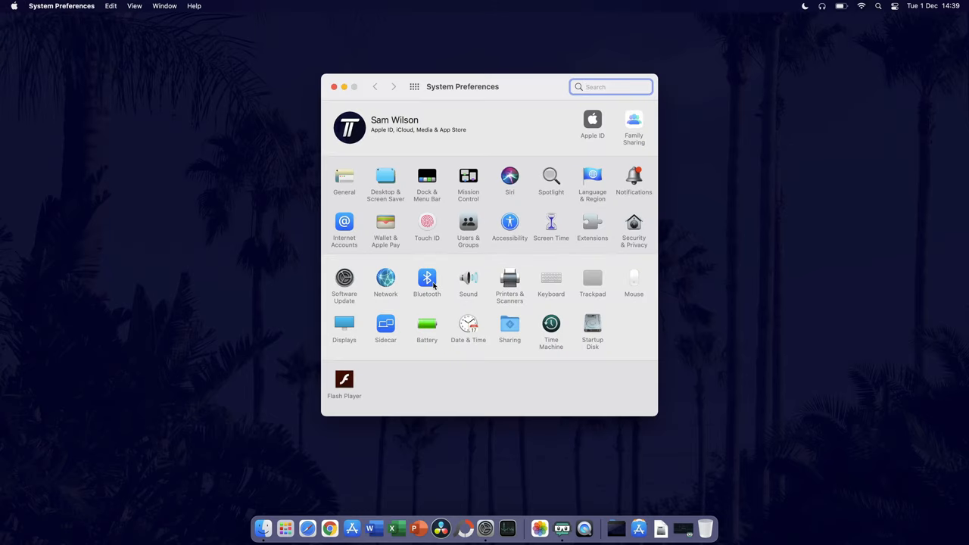
Set Sound input to External Microphone, briefly trying MacBook Air Microphone, then close System Preferences
click(468, 278)
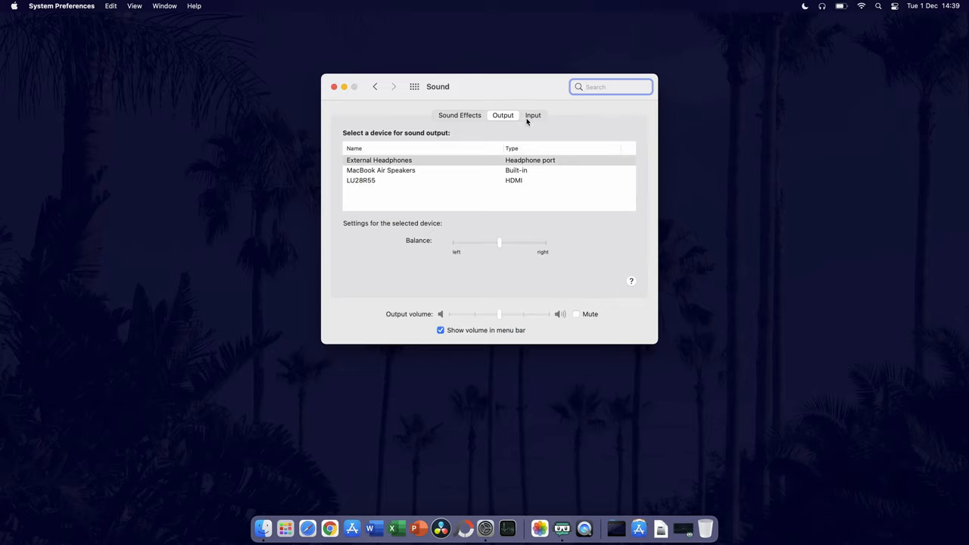
click(533, 115)
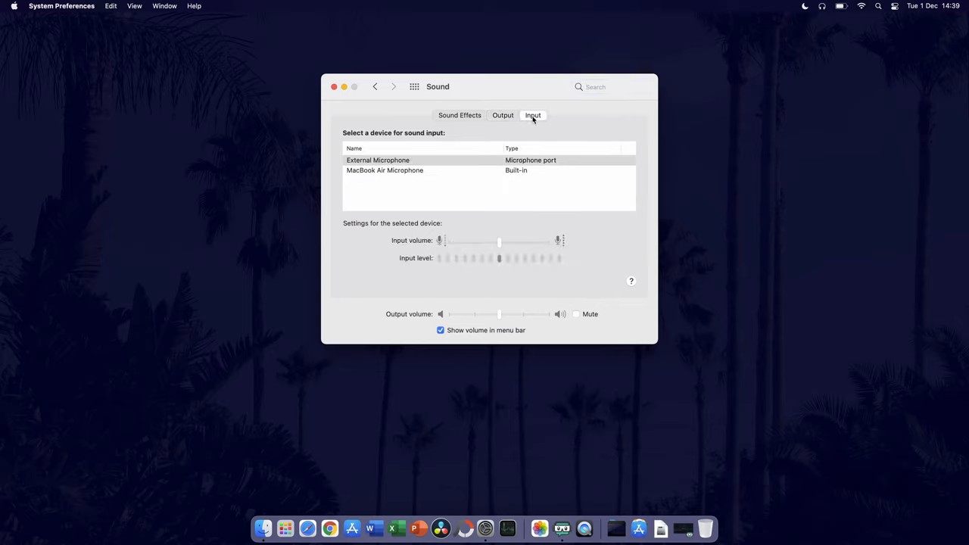
mouse_move(379, 160)
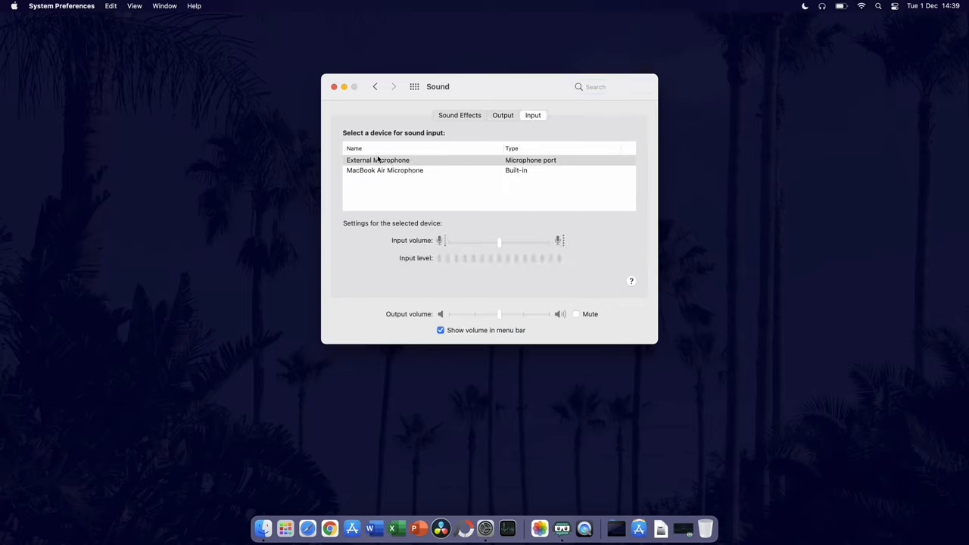
click(377, 160)
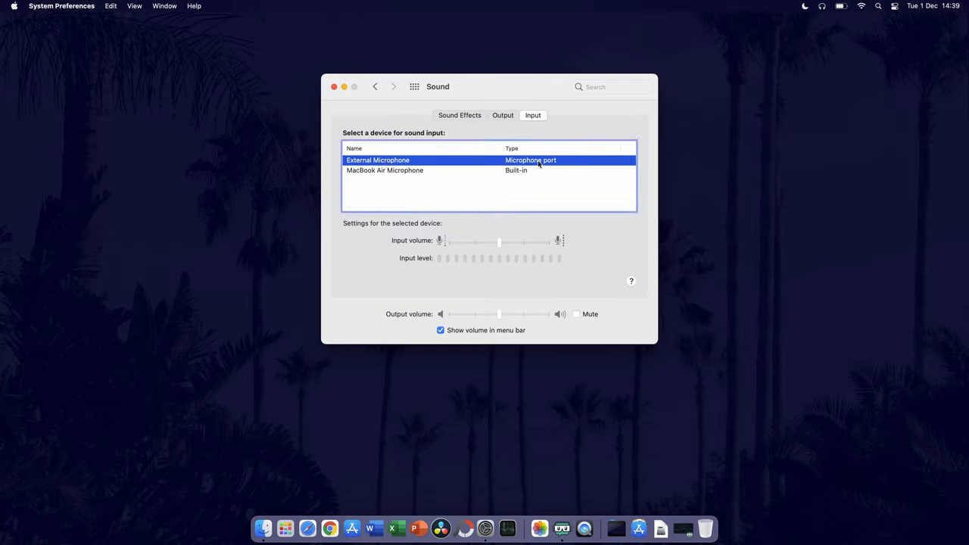
mouse_move(519, 211)
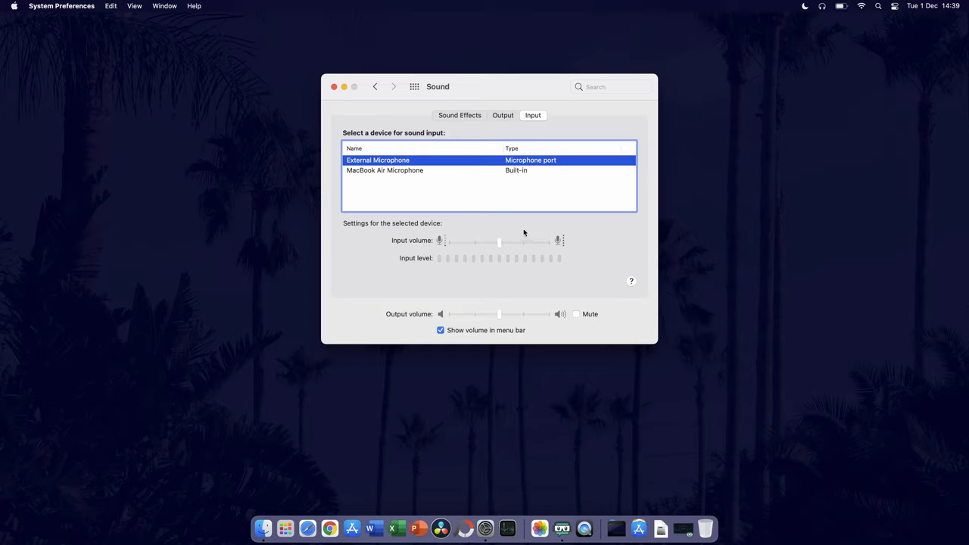
mouse_move(458, 174)
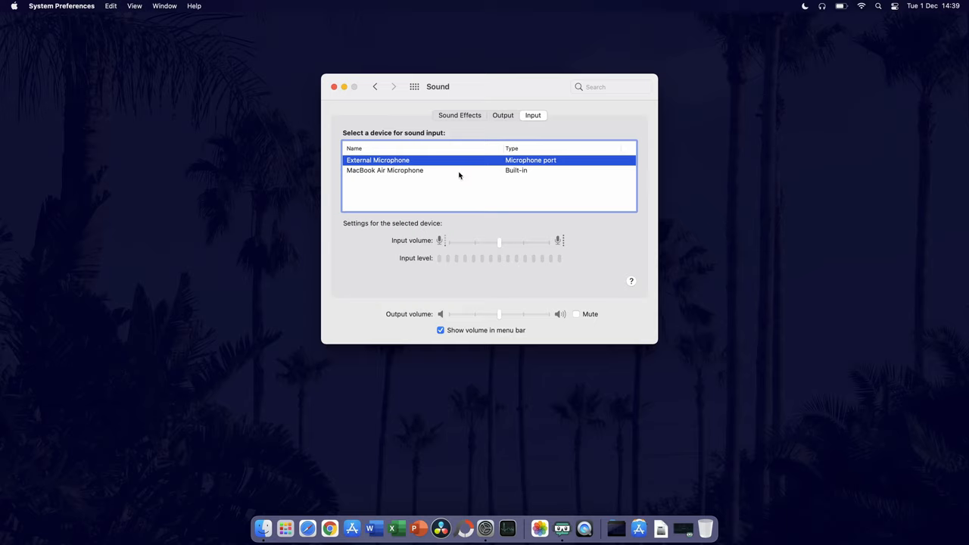
click(384, 170)
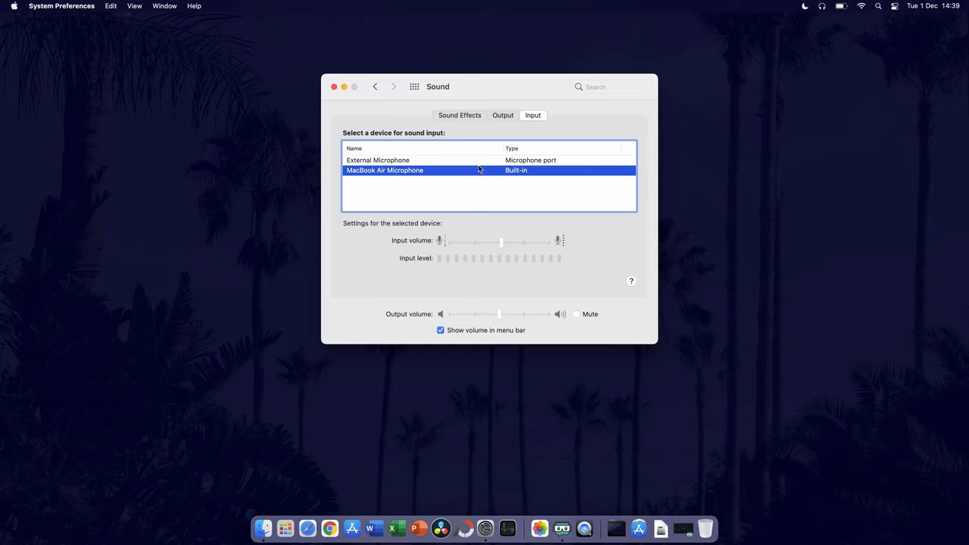
click(377, 159)
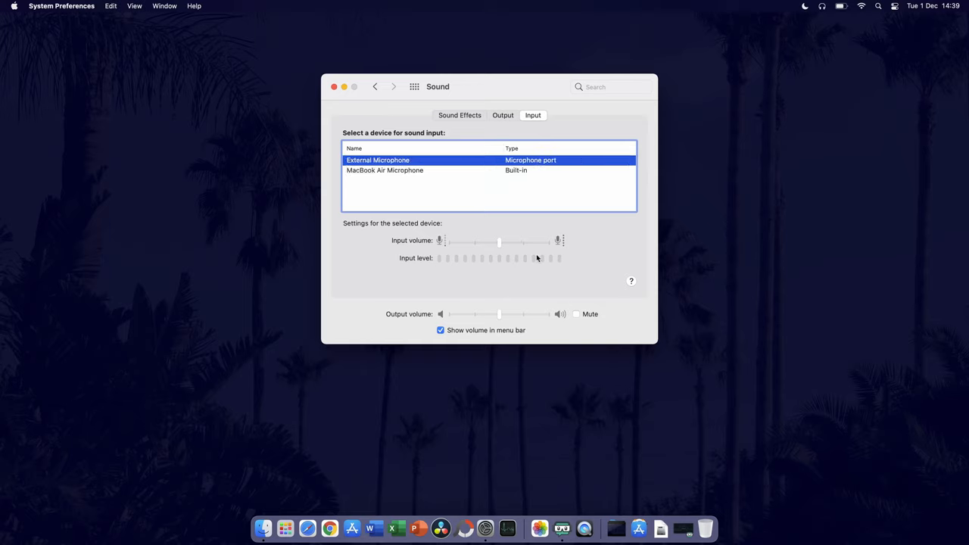
mouse_move(538, 258)
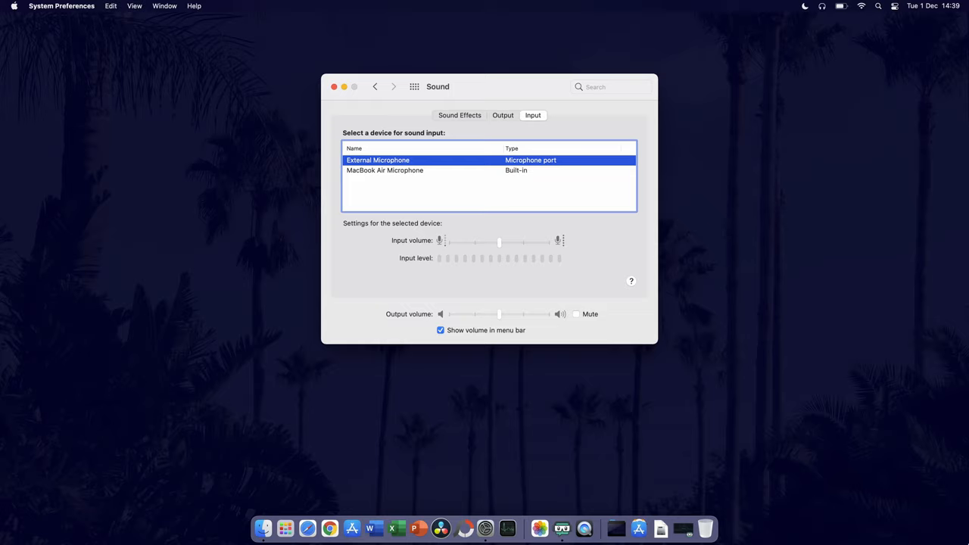
mouse_move(339, 95)
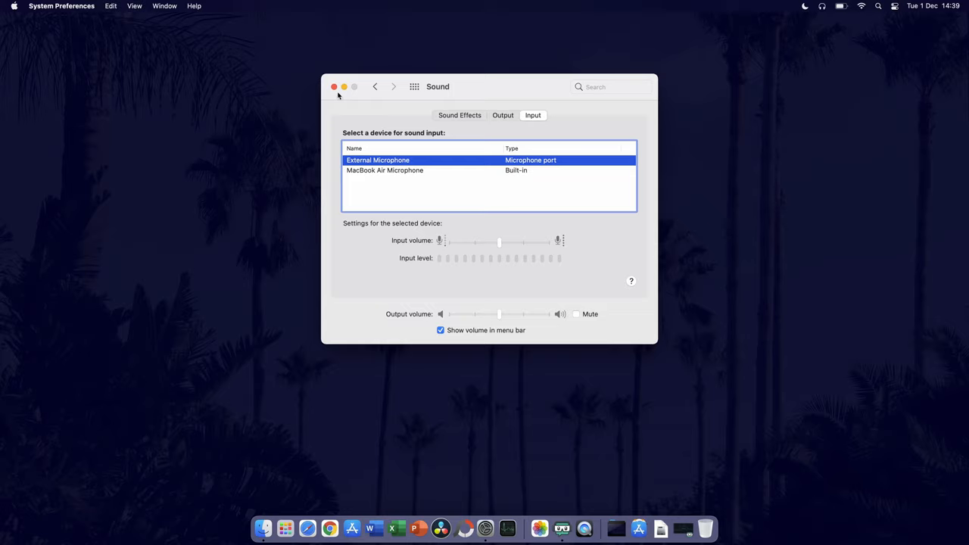
click(334, 86)
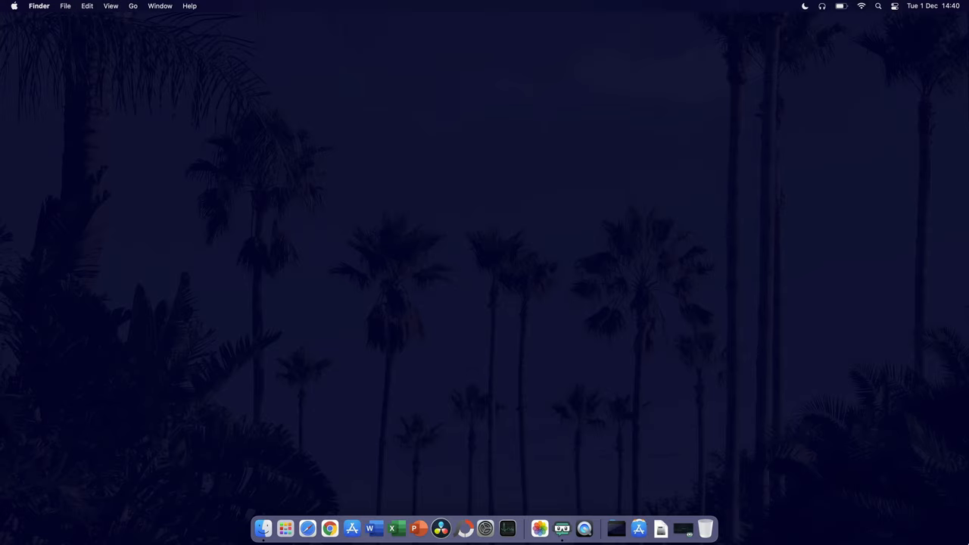